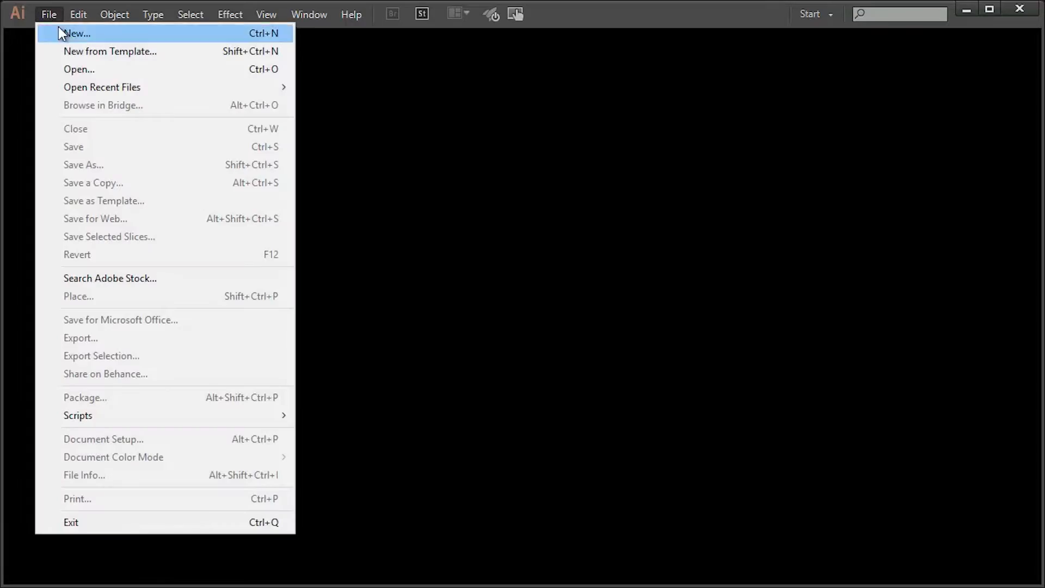
- Create a new document from a preset profile, 9 in wide by 5 in tall
click(76, 32)
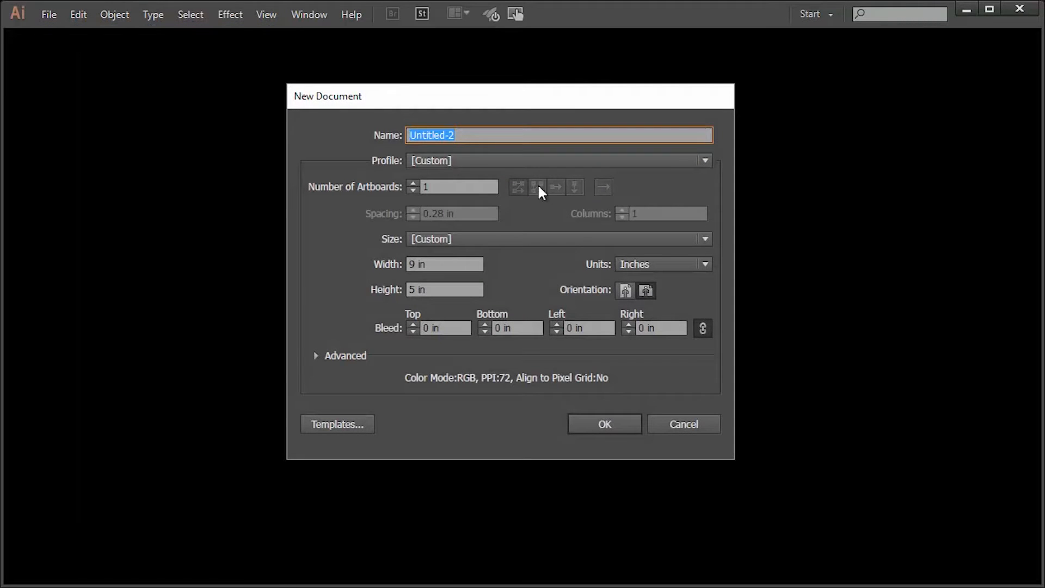
click(703, 160)
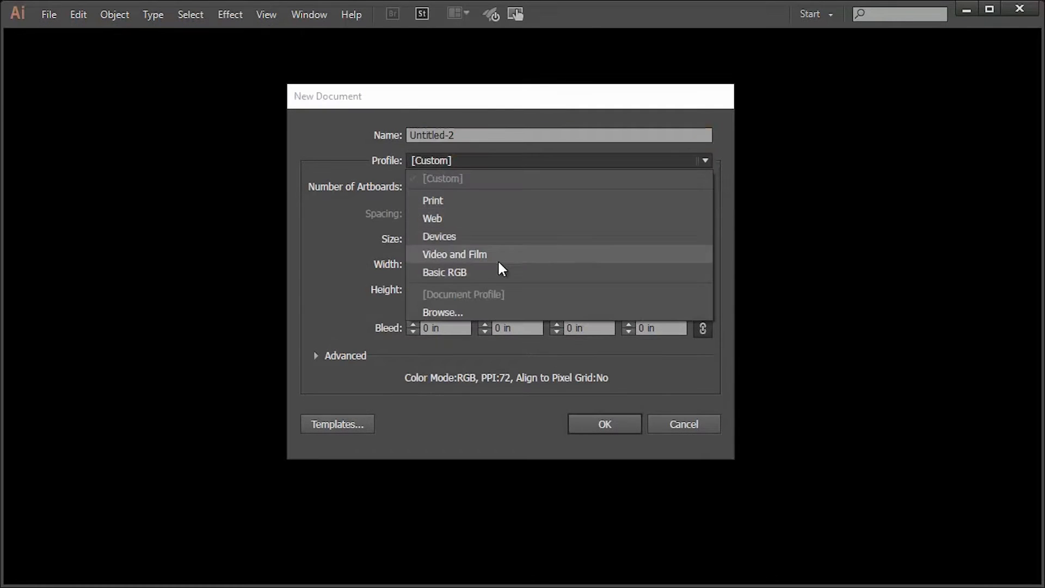
click(444, 273)
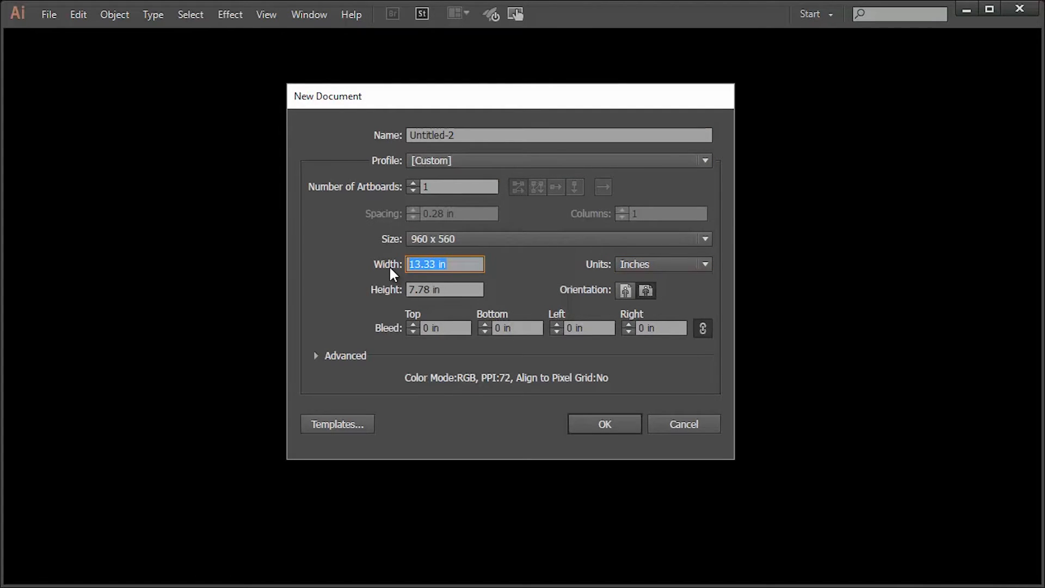
text(9 in)
click(444, 290)
text(5)
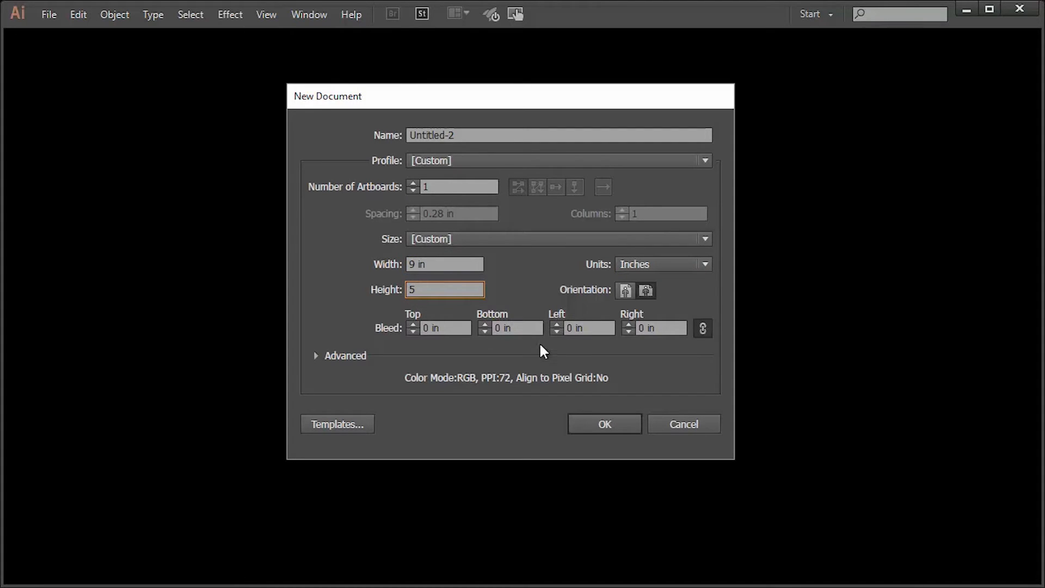
click(603, 423)
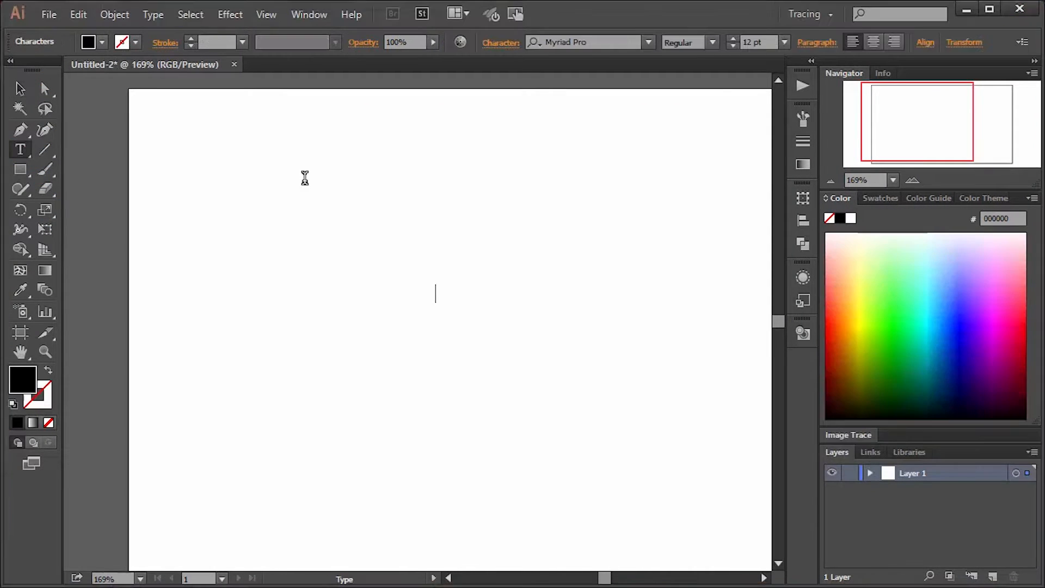
- Set the type size to 72 pt and enter the word GreyLightning on the artboard
click(785, 42)
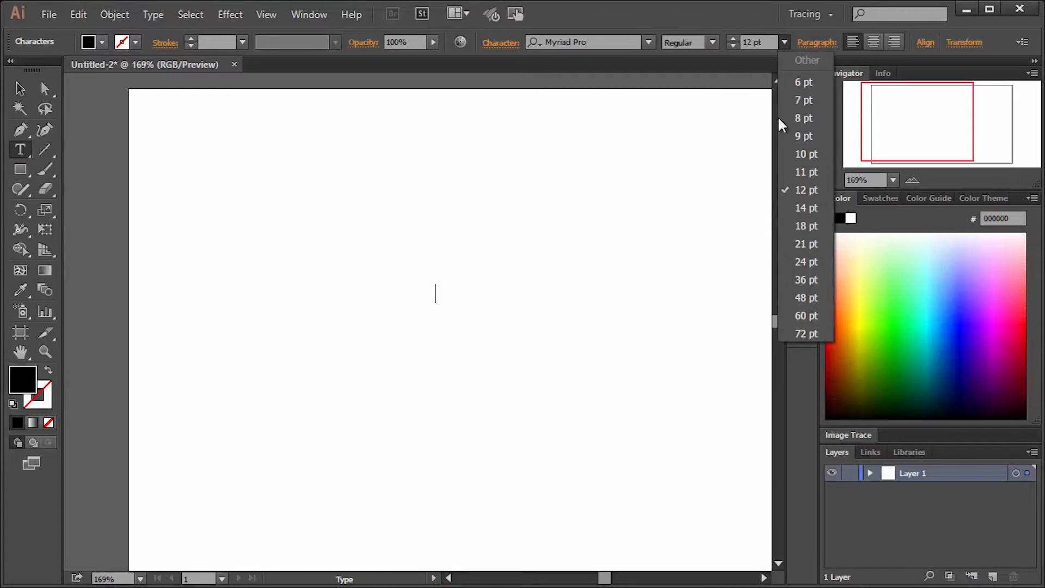
click(806, 333)
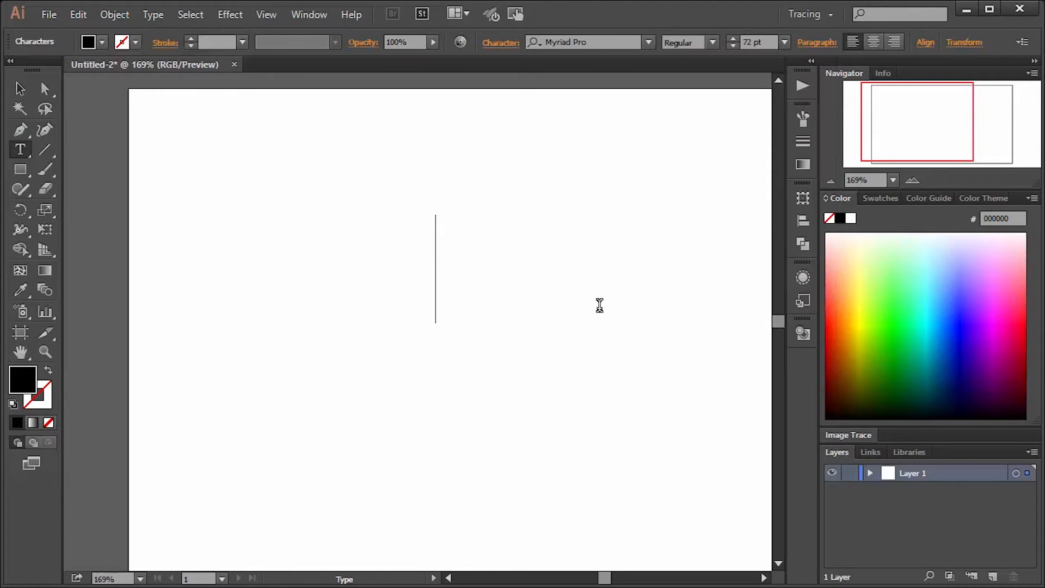
mouse_move(450, 301)
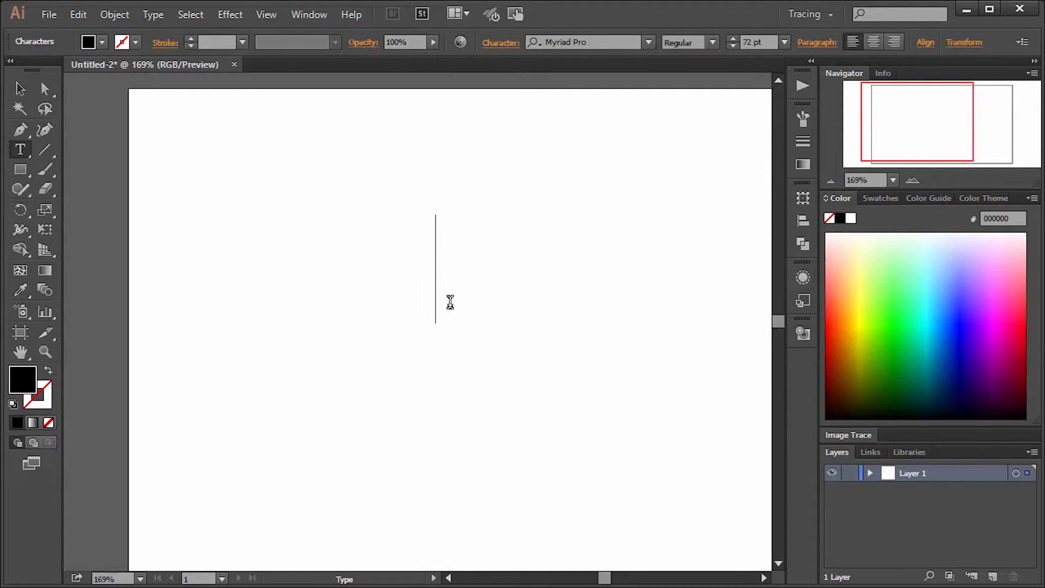
text(GreyL)
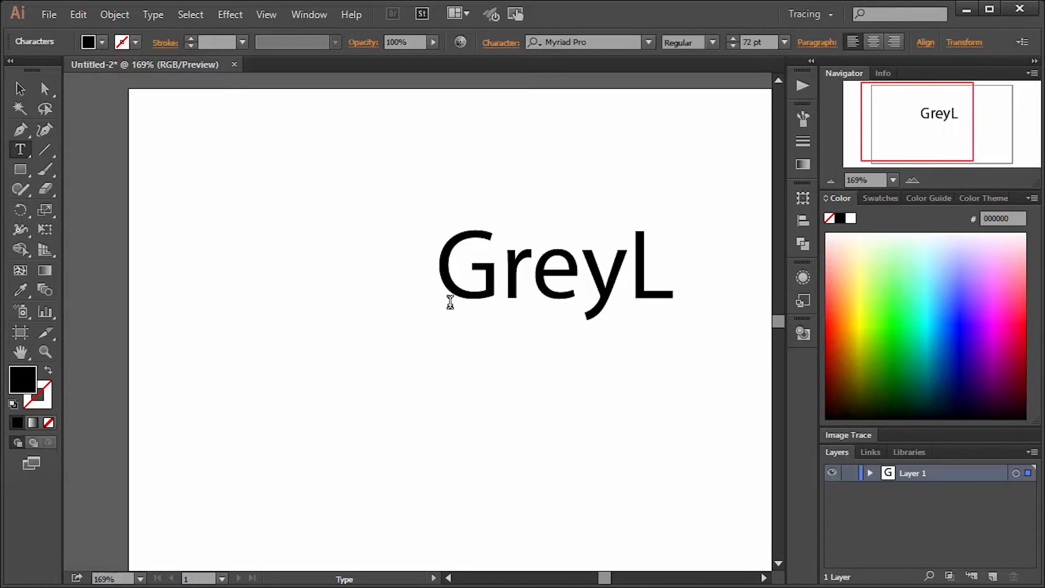
text(ig)
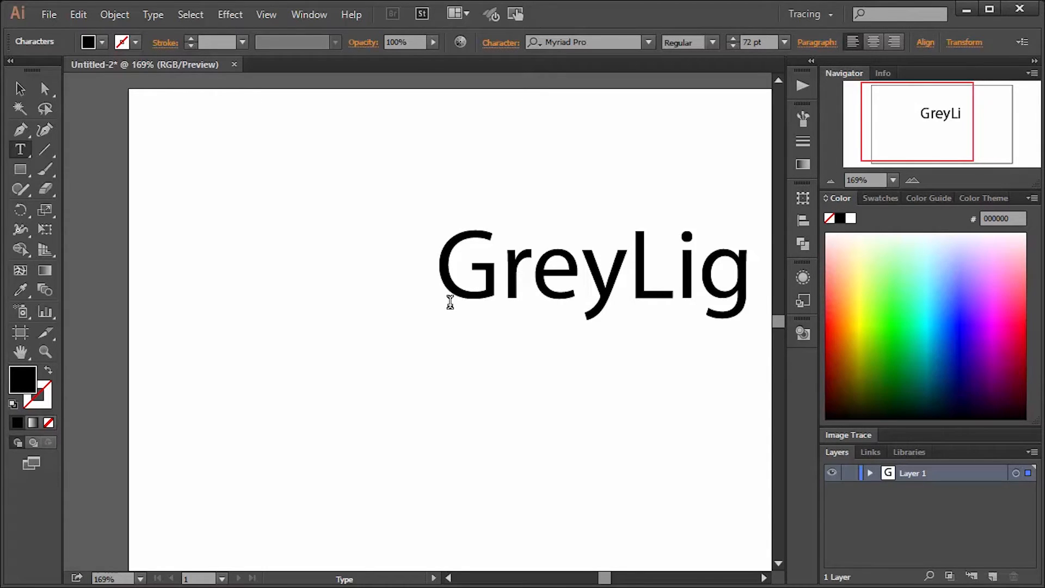
text(ht)
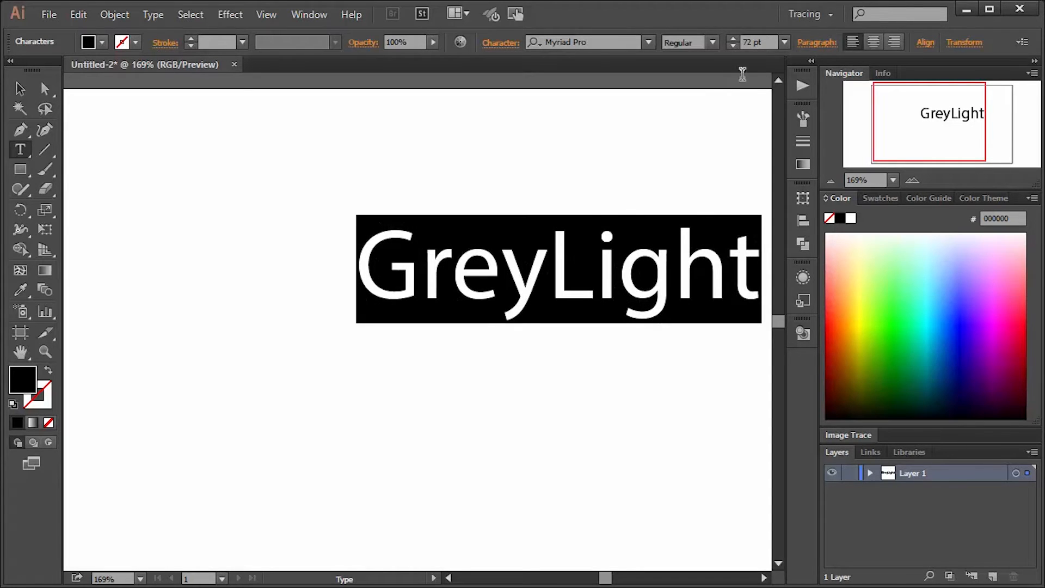
click(784, 42)
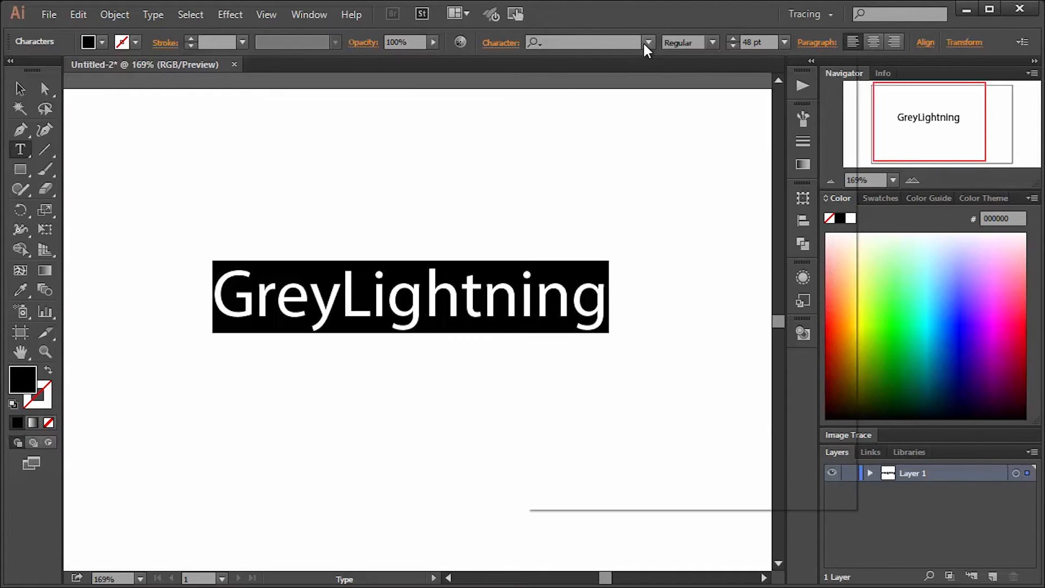
- Preview fonts such as MT Extra and MS Reference Sans Serif on the GreyLightning text
click(646, 43)
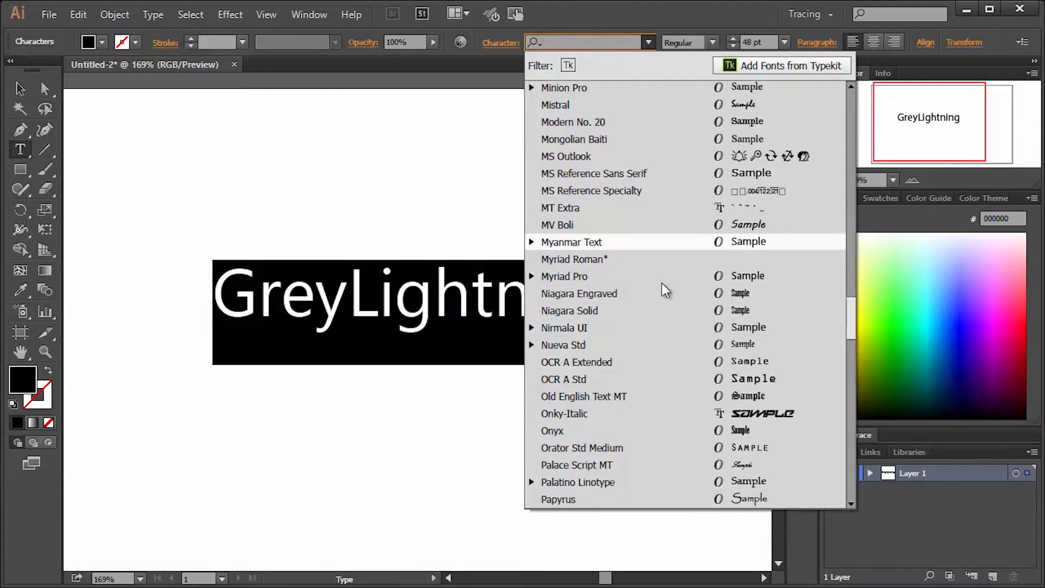
click(560, 207)
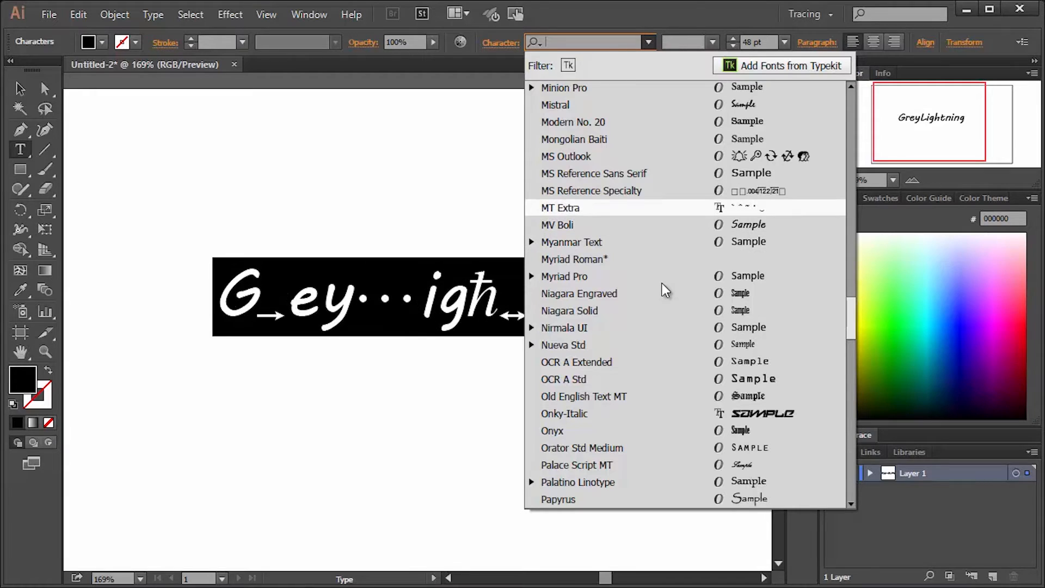
click(593, 174)
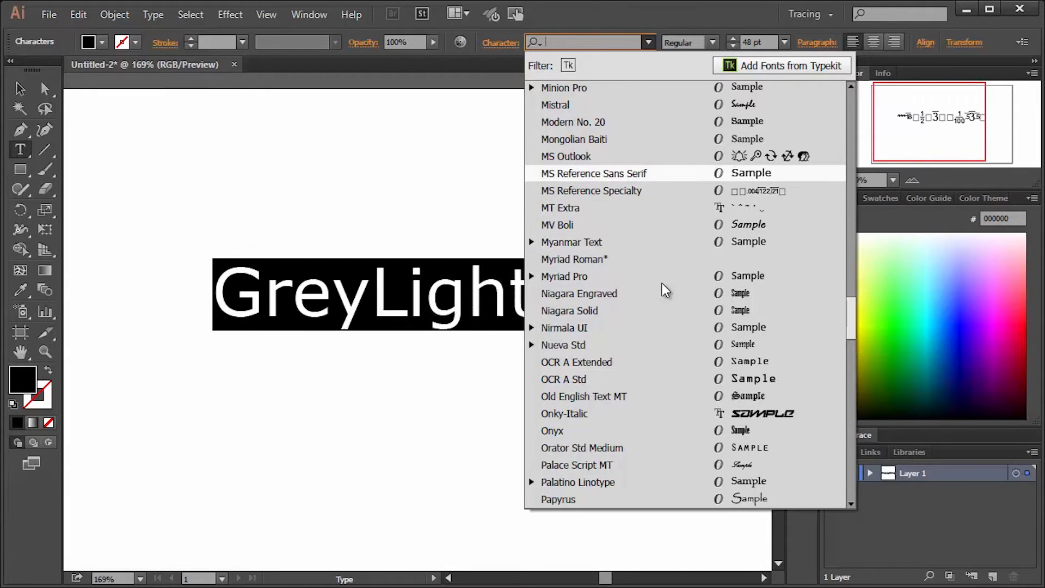
click(572, 121)
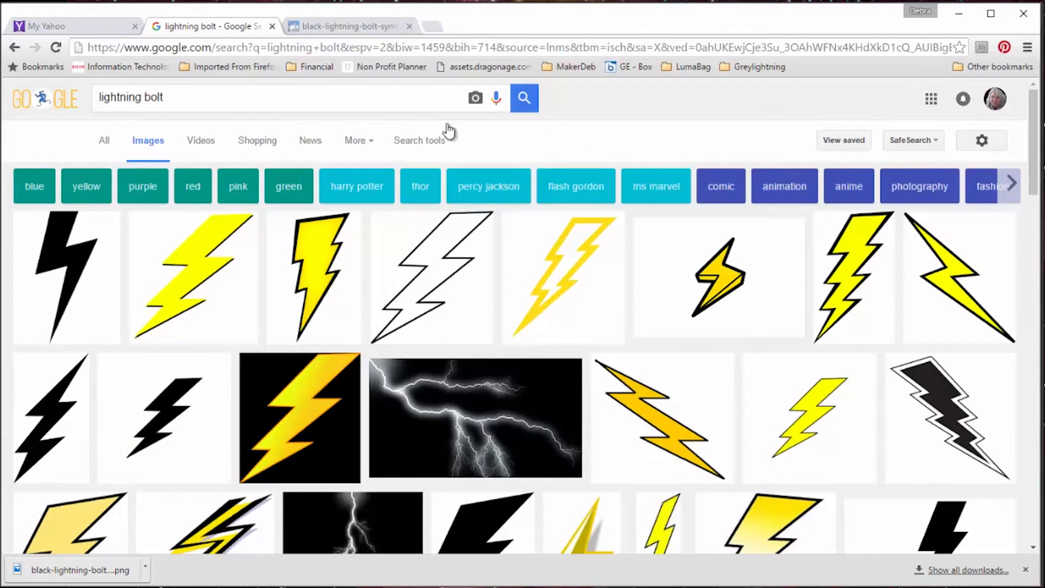
- Narrow the Google Images lightning bolt results to clip art only
click(418, 140)
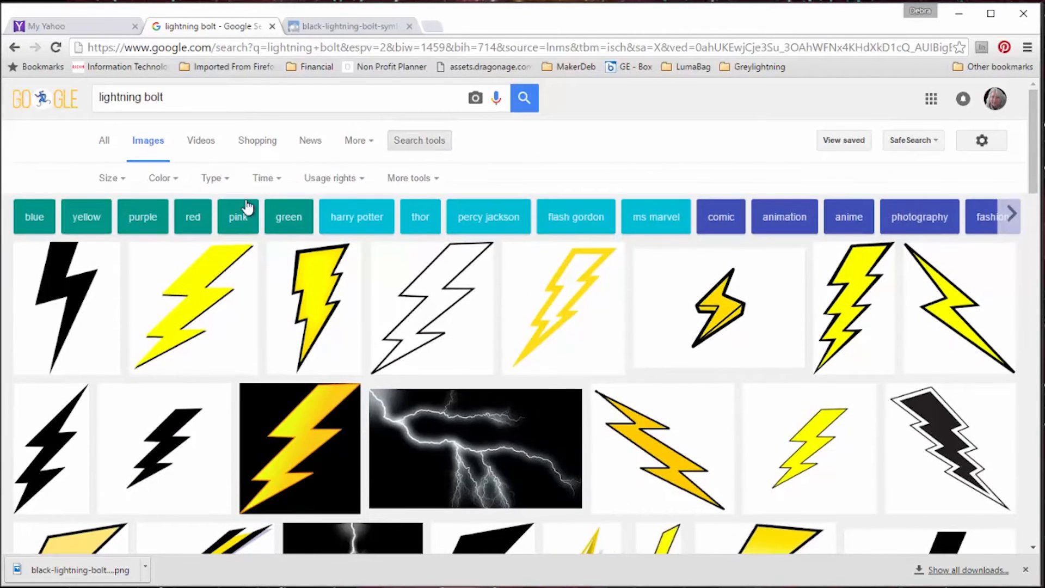
click(213, 178)
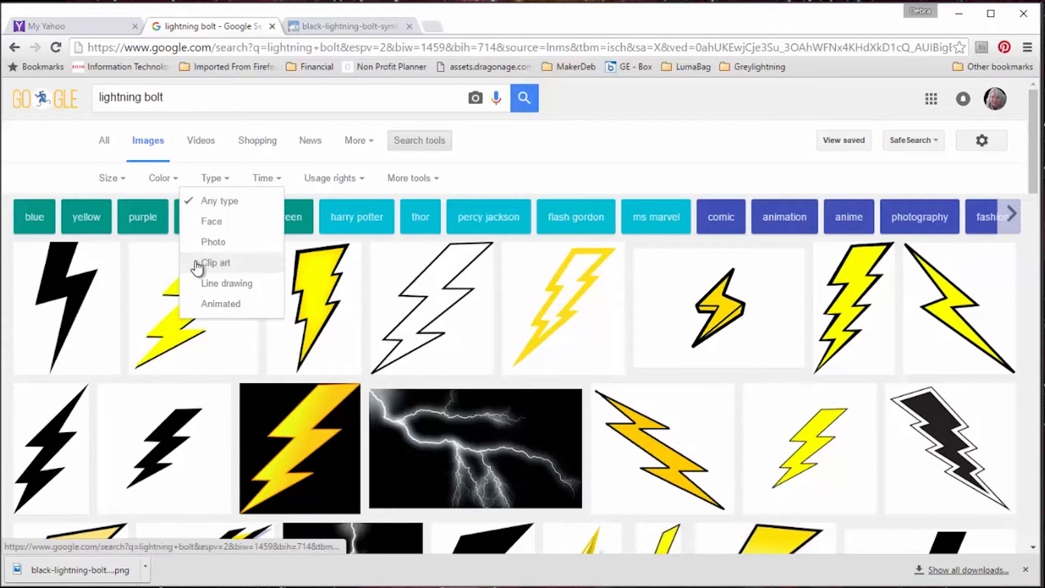
click(216, 262)
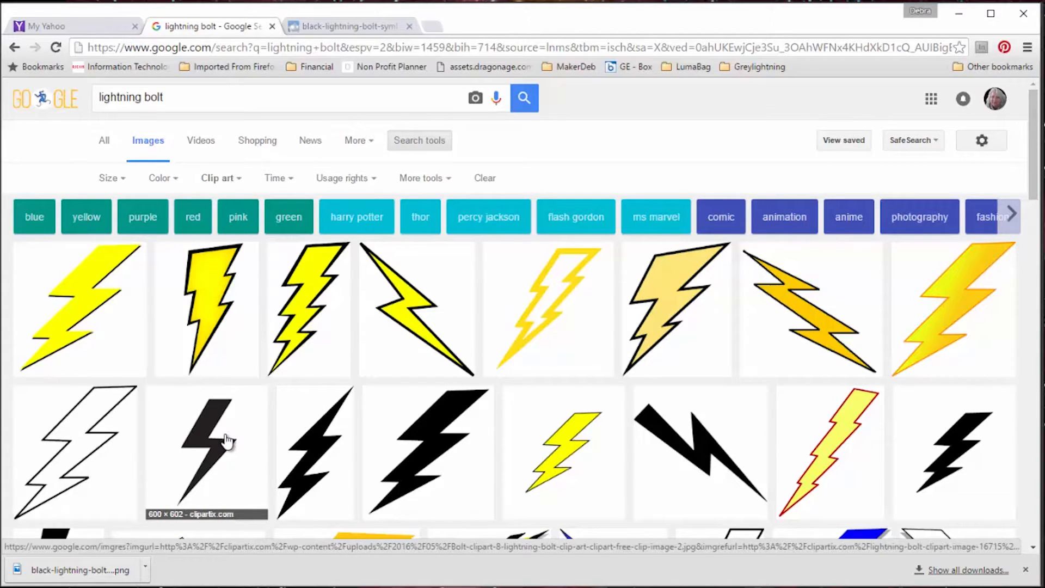
- Preview the solid black bolt image and save it to the computer
click(205, 440)
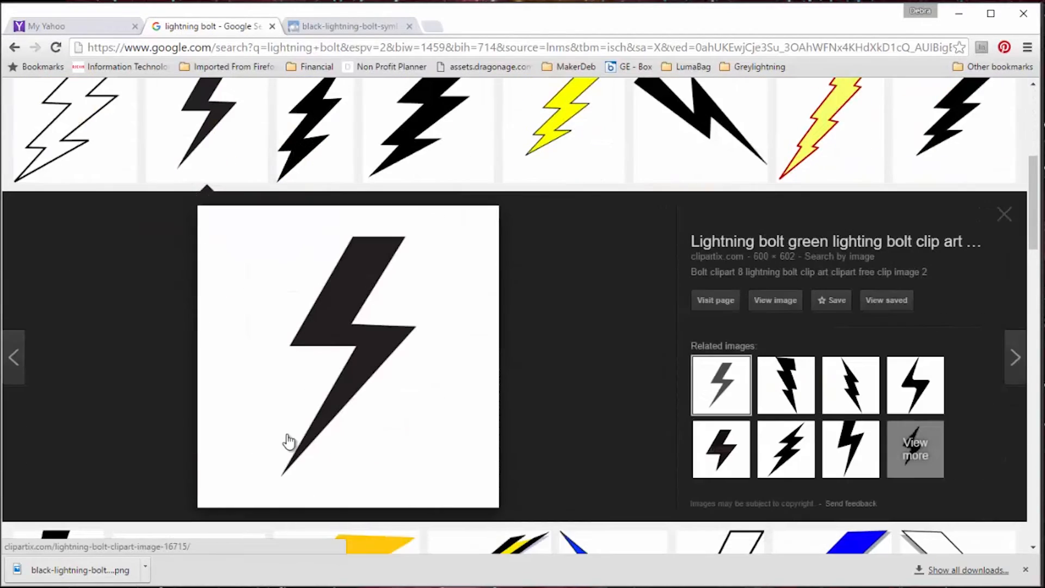
mouse_move(553, 412)
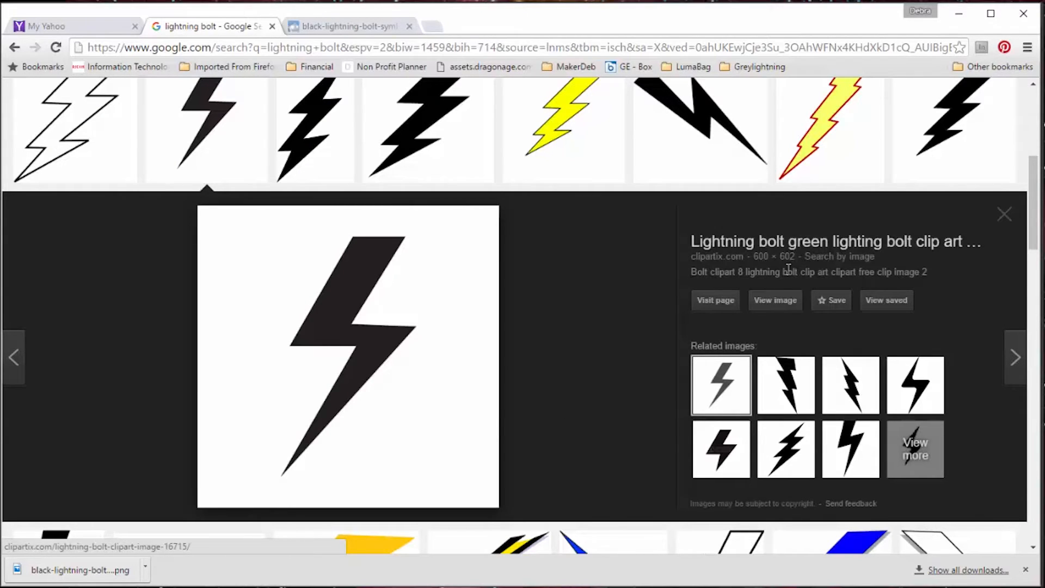
mouse_move(807, 241)
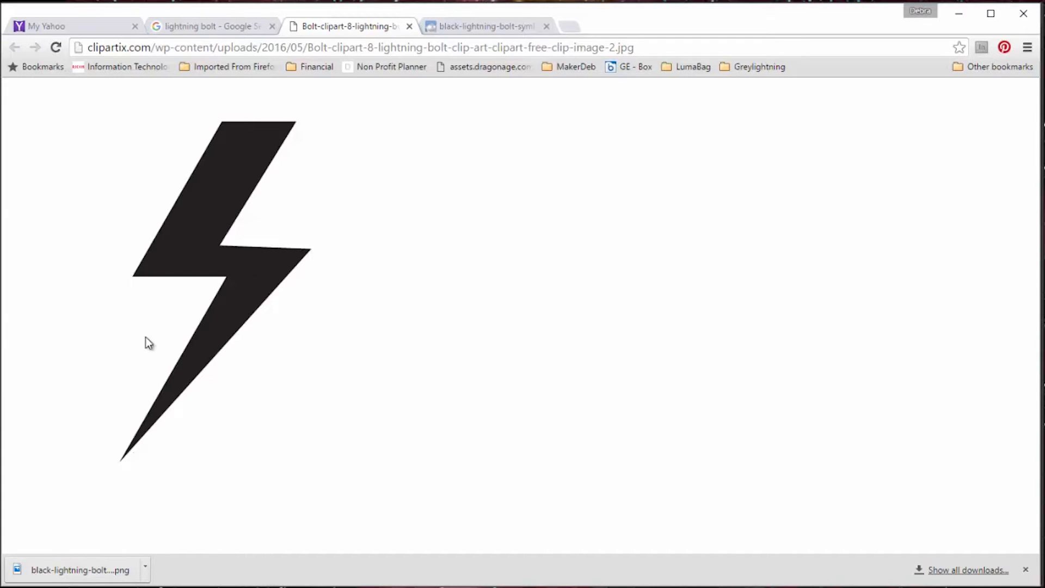
right_click(235, 221)
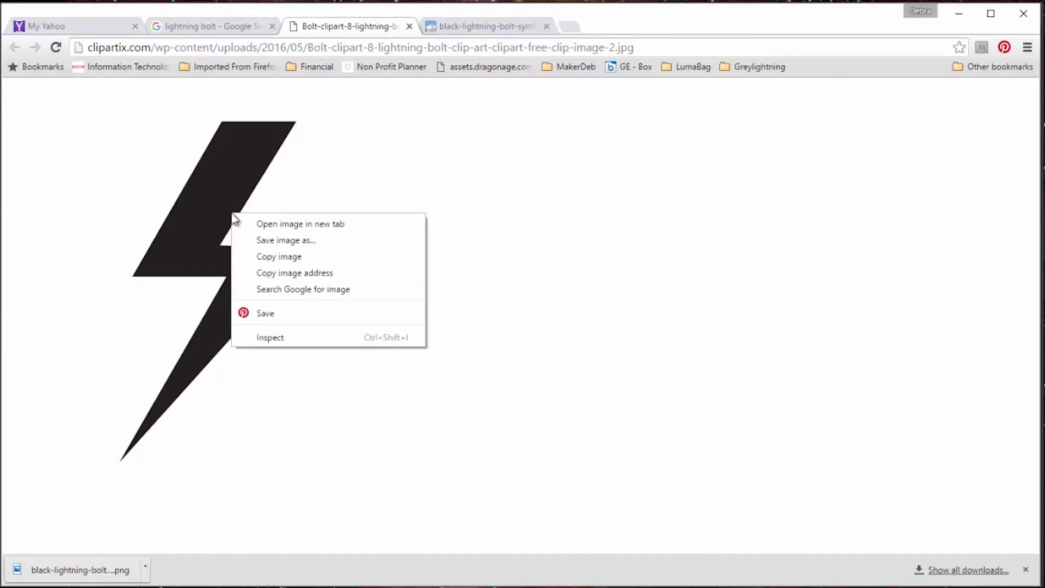
click(285, 239)
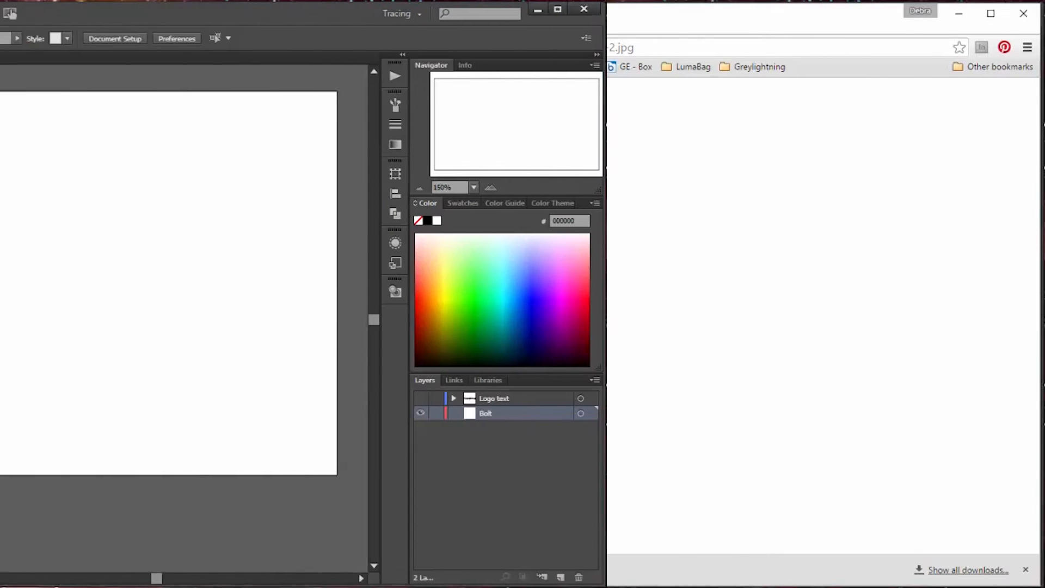
- Place the downloaded lightning bolt clip-art JPG into the document via File > Place
click(41, 13)
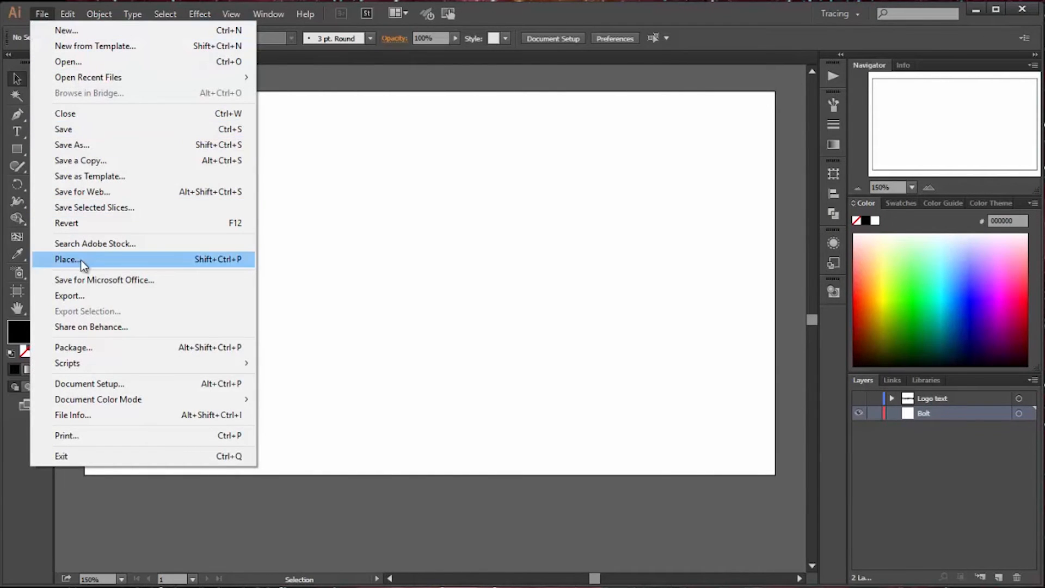
click(67, 259)
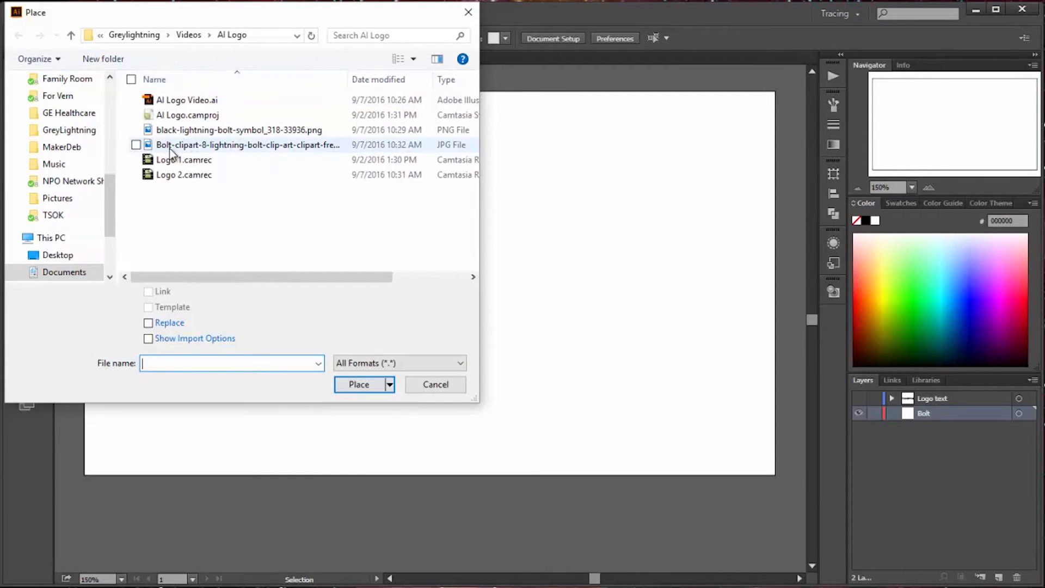
click(247, 145)
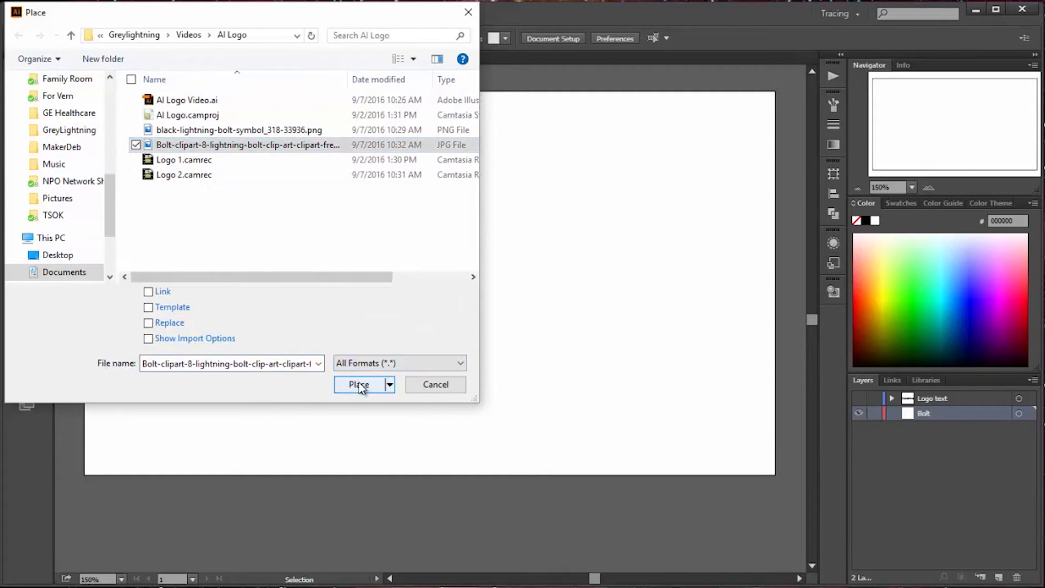
click(358, 384)
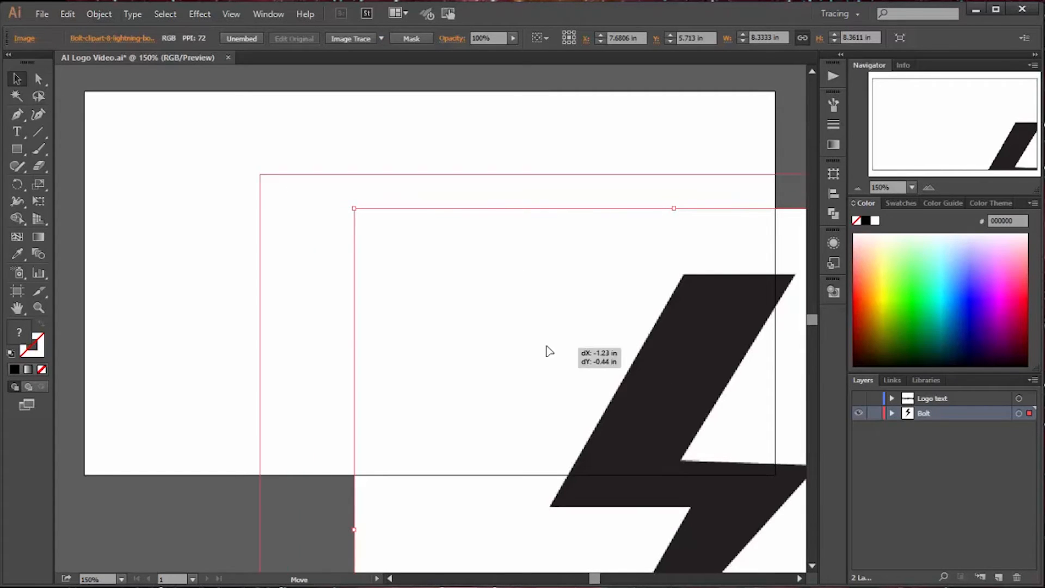
- Drag the bolt onto the artboard and scale it down to fit behind the text, toggling the text layer to check
drag(548, 351, 377, 273)
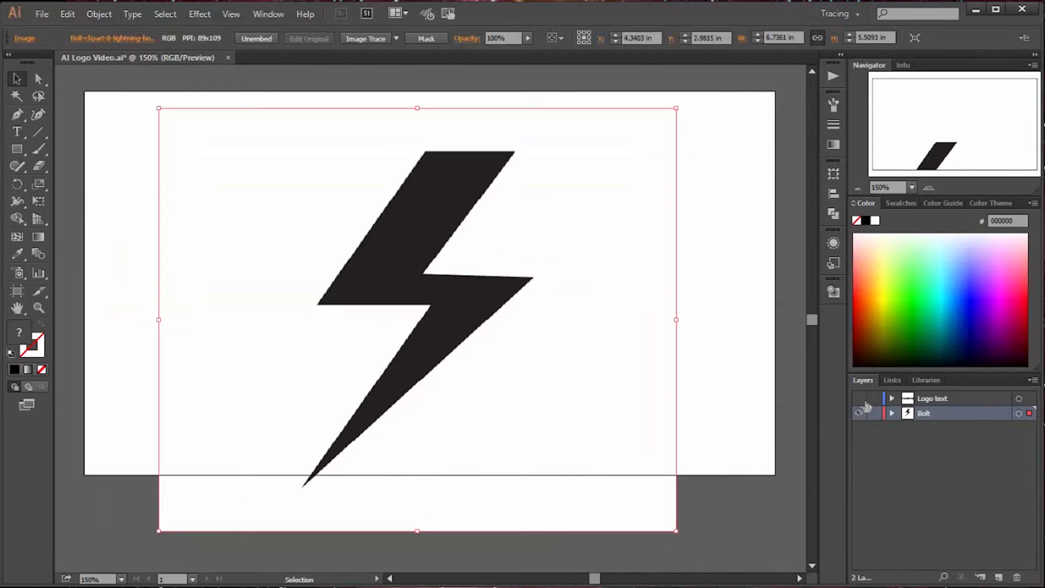
click(859, 399)
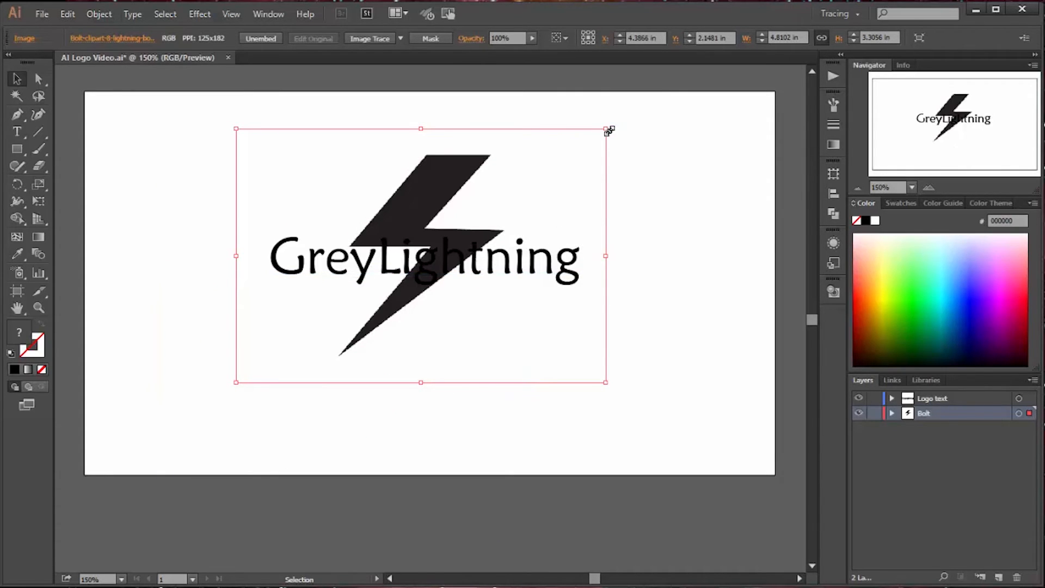
drag(608, 129, 572, 163)
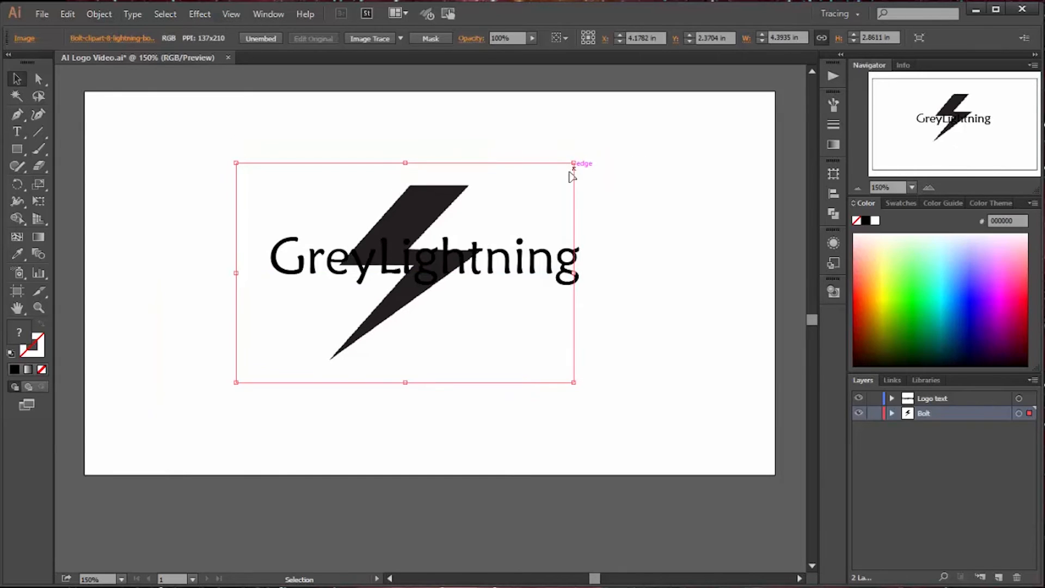
click(859, 398)
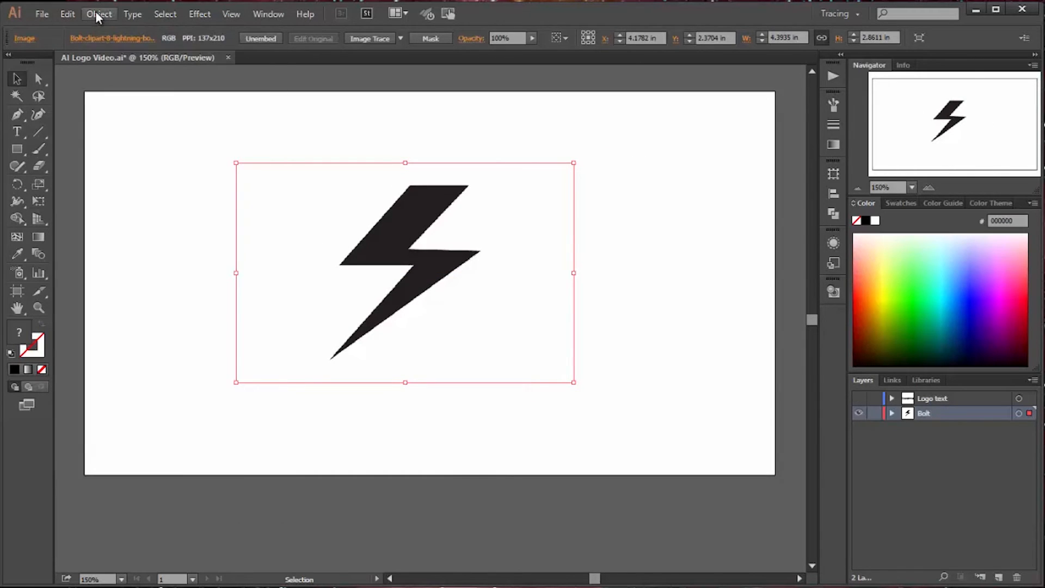
- Trace the bolt image into expanded vector paths with Image Trace > Make and Expand
click(98, 13)
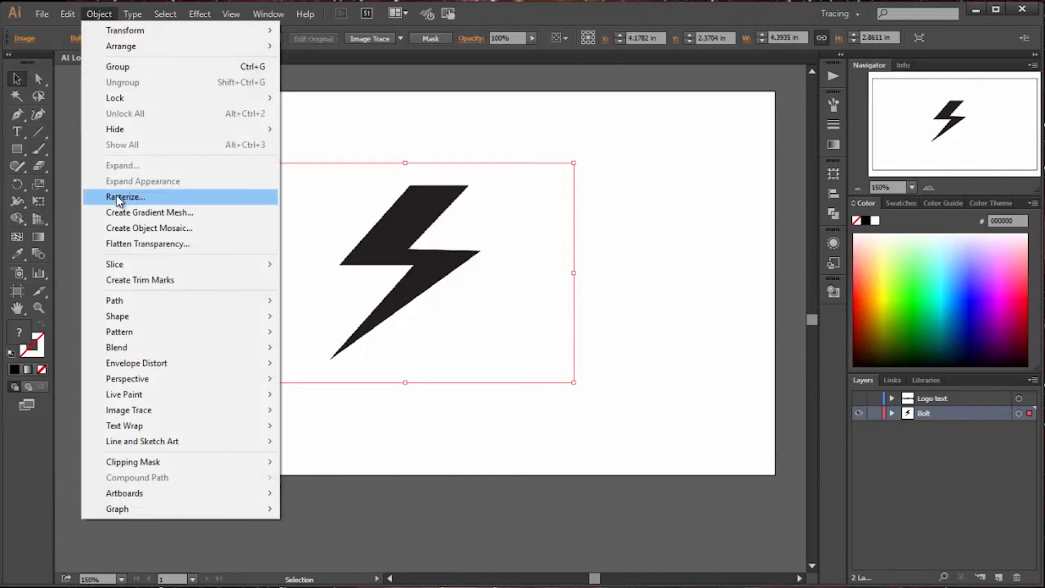
mouse_move(147, 407)
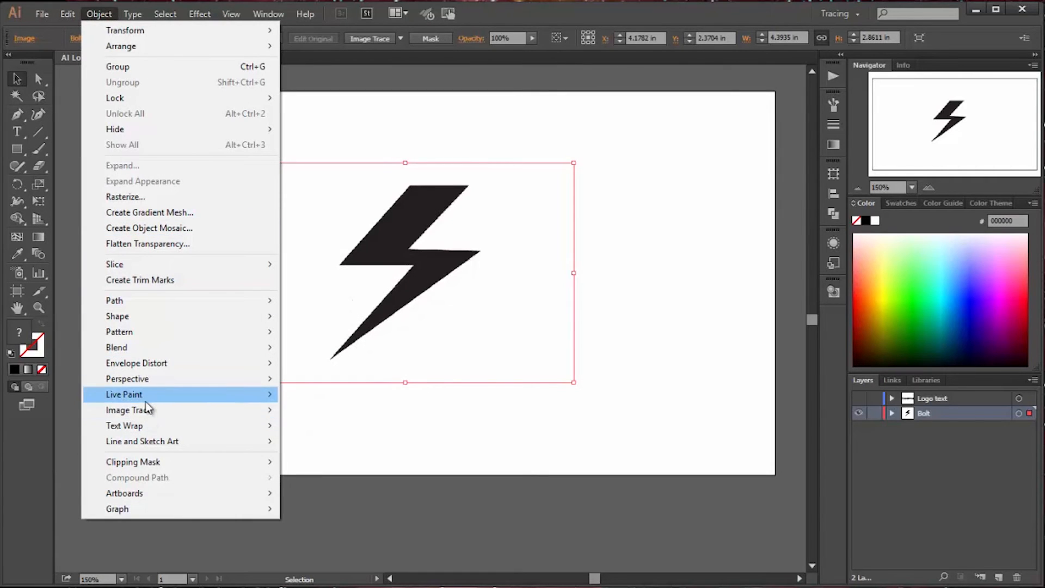
mouse_move(129, 409)
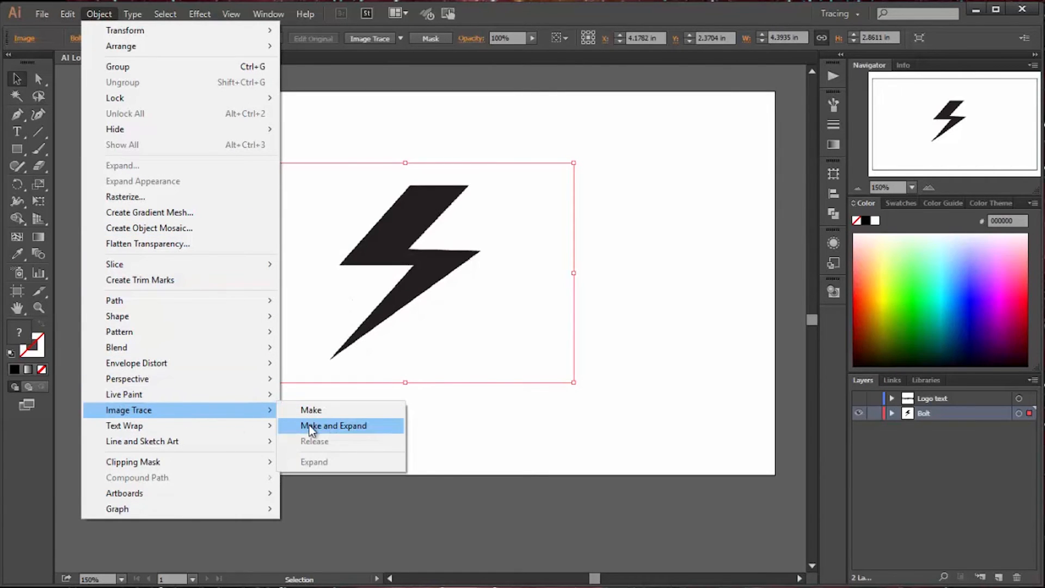
click(333, 426)
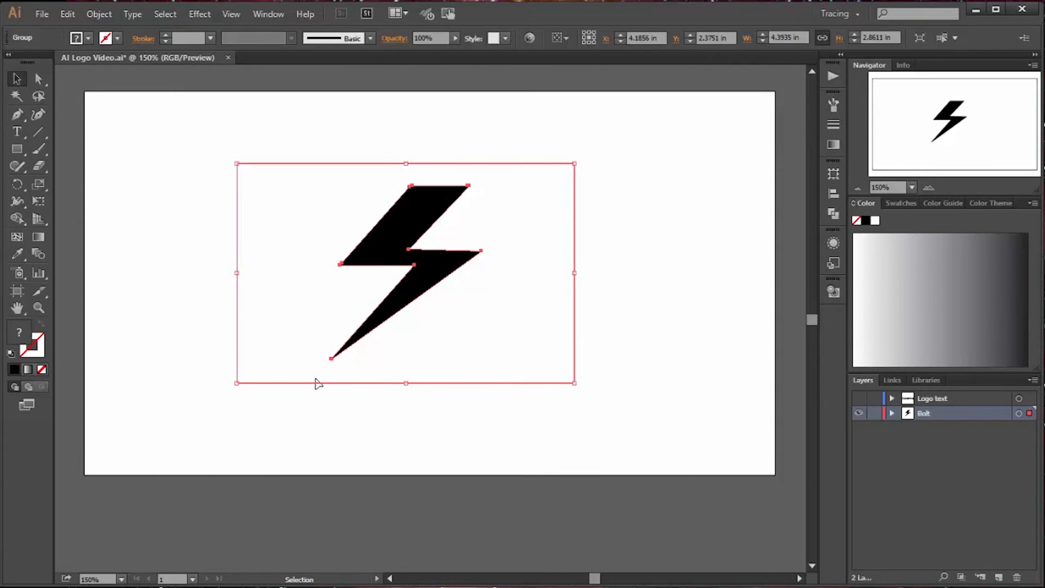
mouse_move(634, 347)
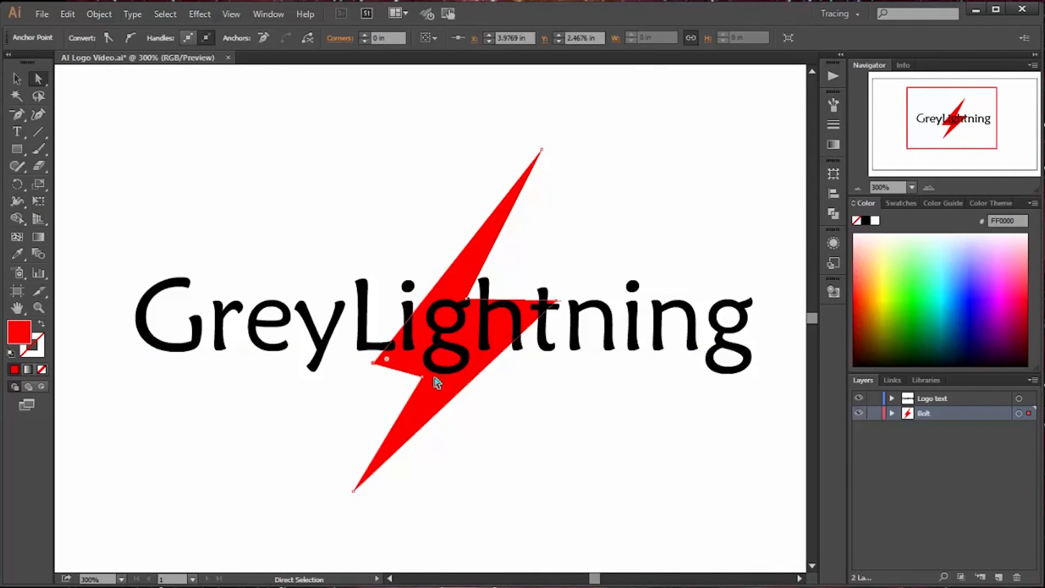
mouse_move(427, 383)
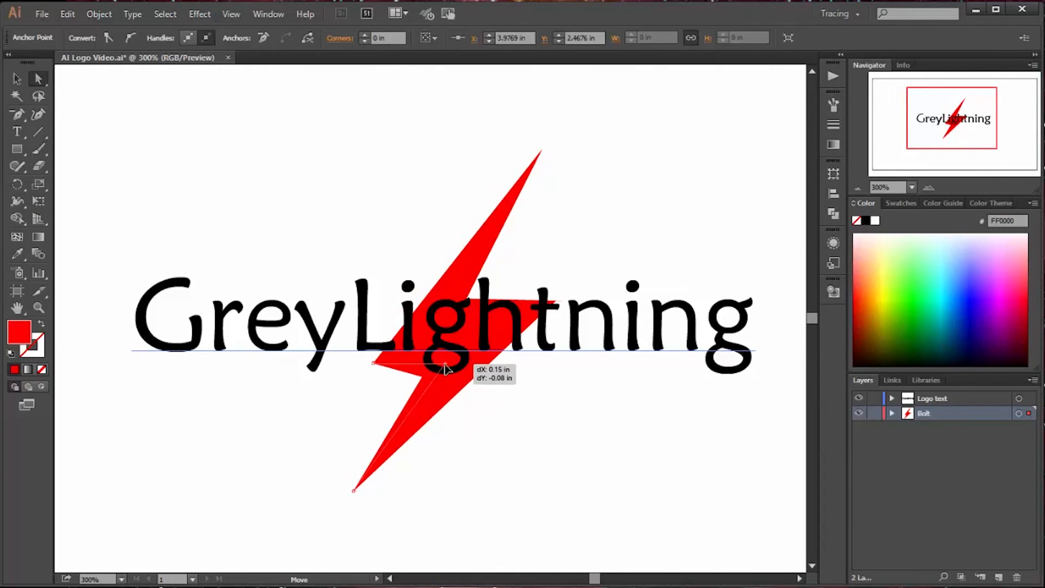
- Drag the bolt's middle, right and bottom anchor points so it stretches longer through the letters
drag(446, 370, 447, 400)
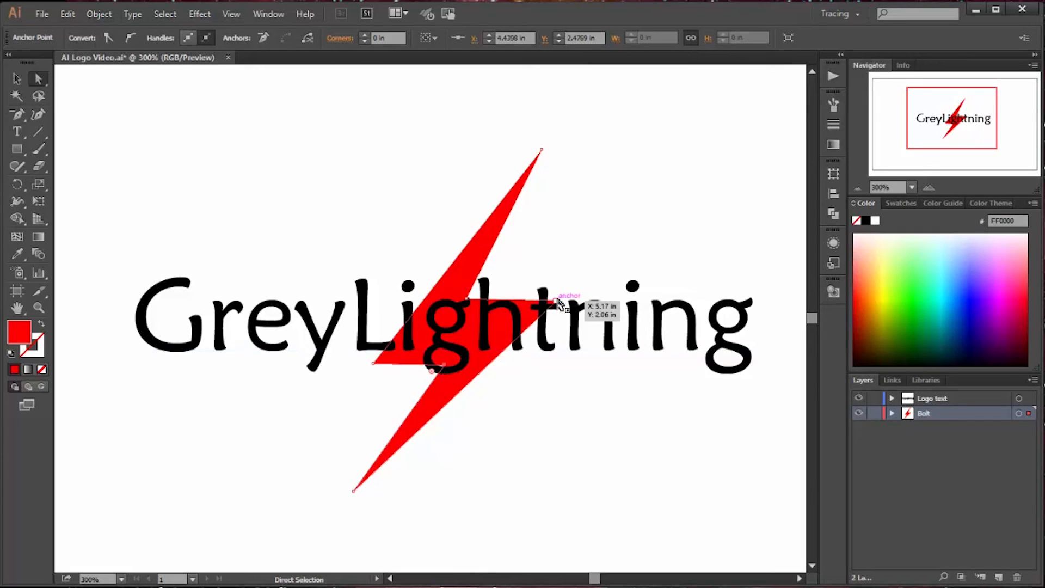
drag(559, 303, 534, 304)
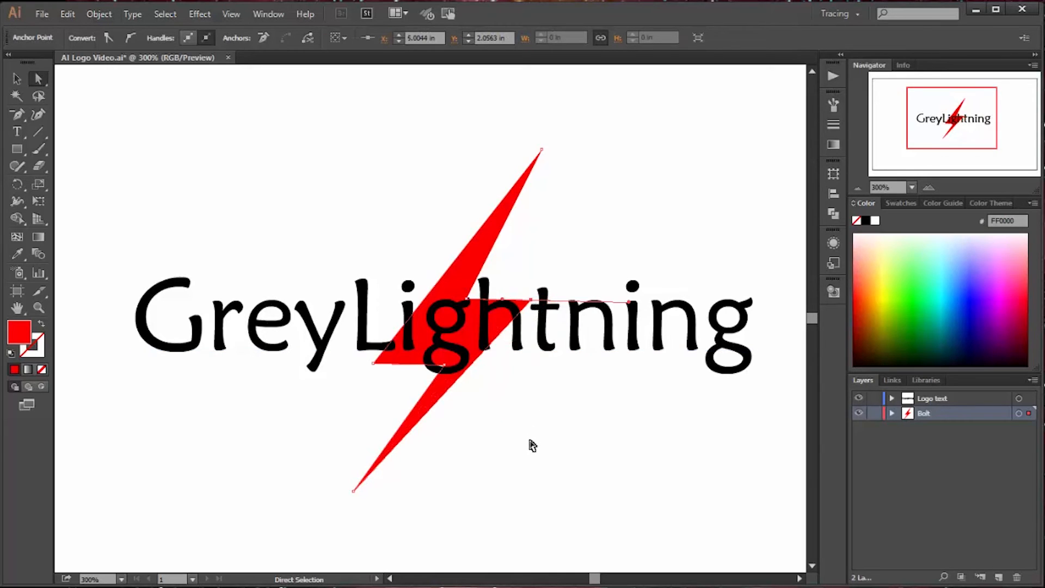
mouse_move(392, 512)
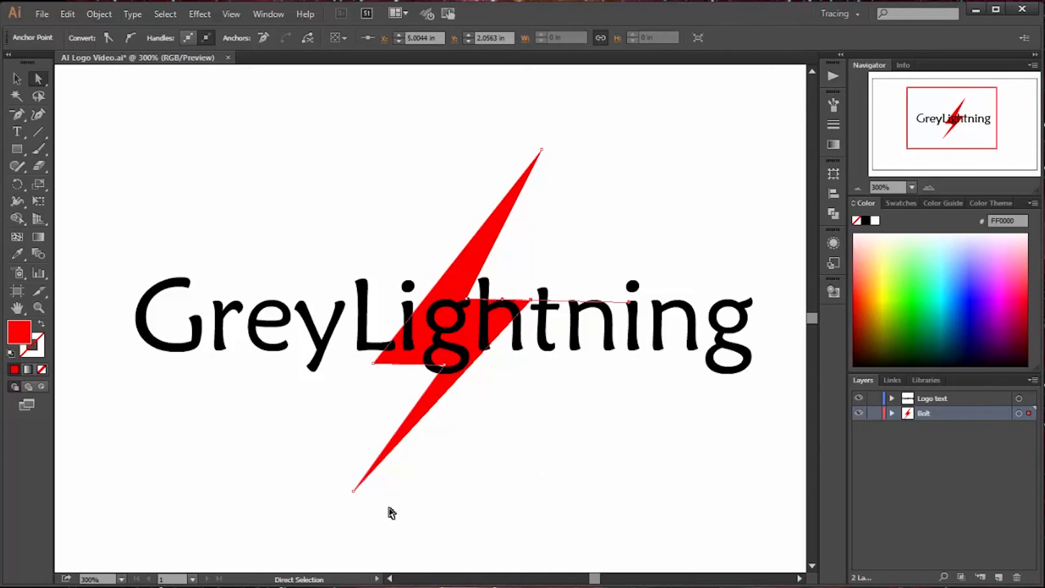
drag(353, 490, 370, 504)
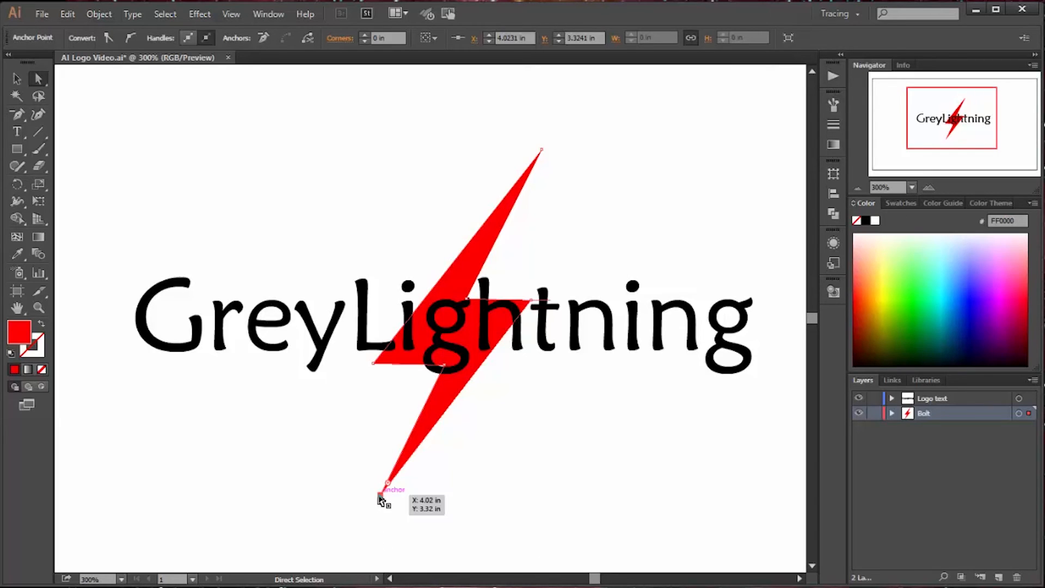
drag(385, 485, 372, 518)
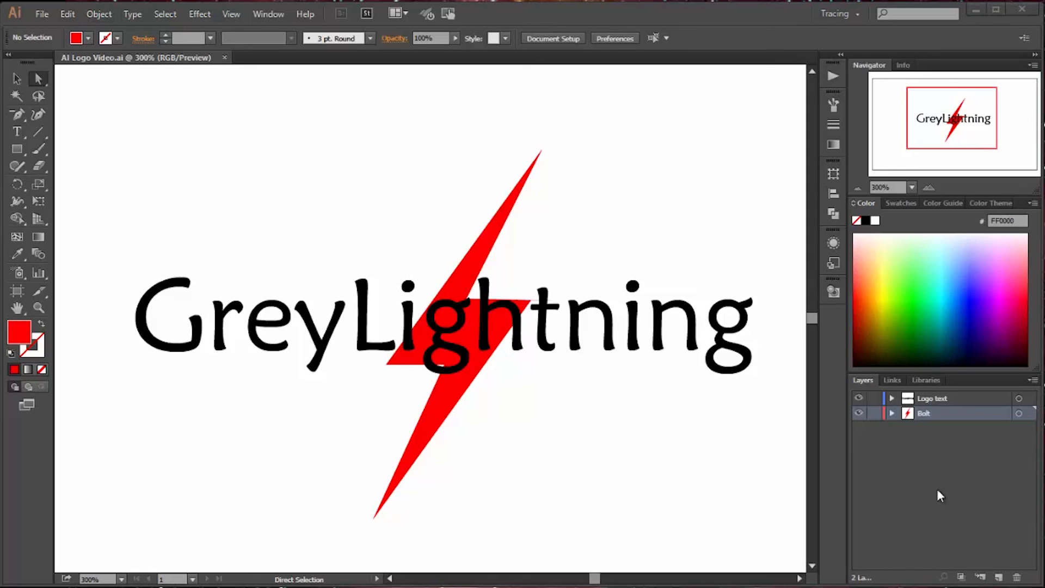
- Toggle the Logo text layer off and on to view the reshaped red bolt alone
click(859, 398)
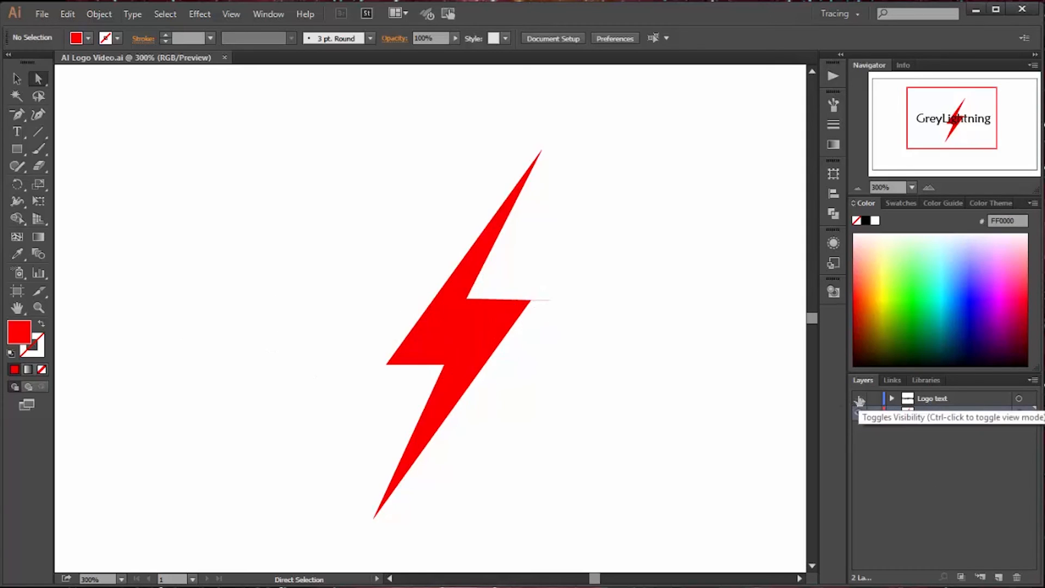
click(859, 399)
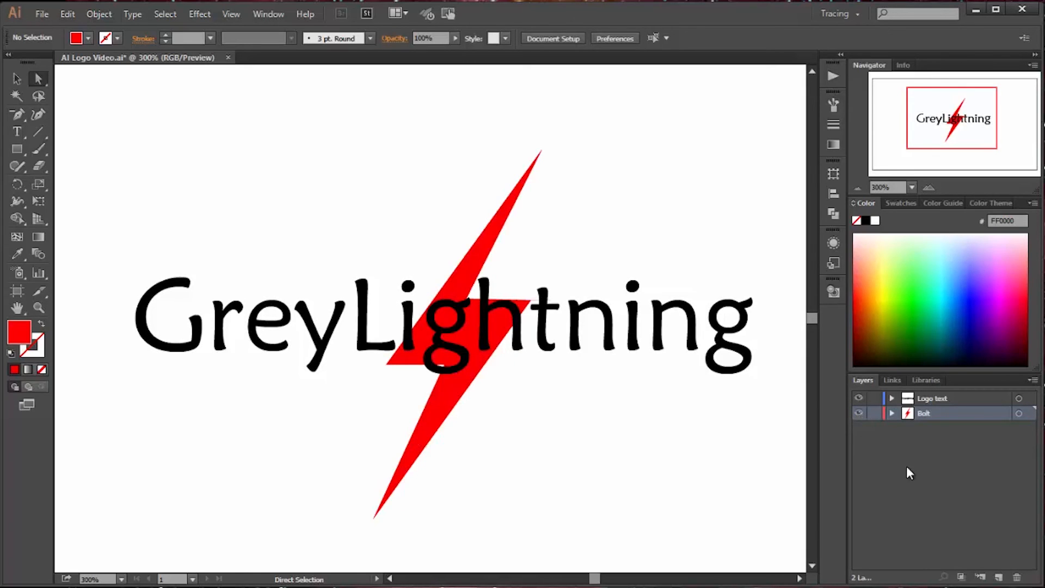
mouse_move(942, 481)
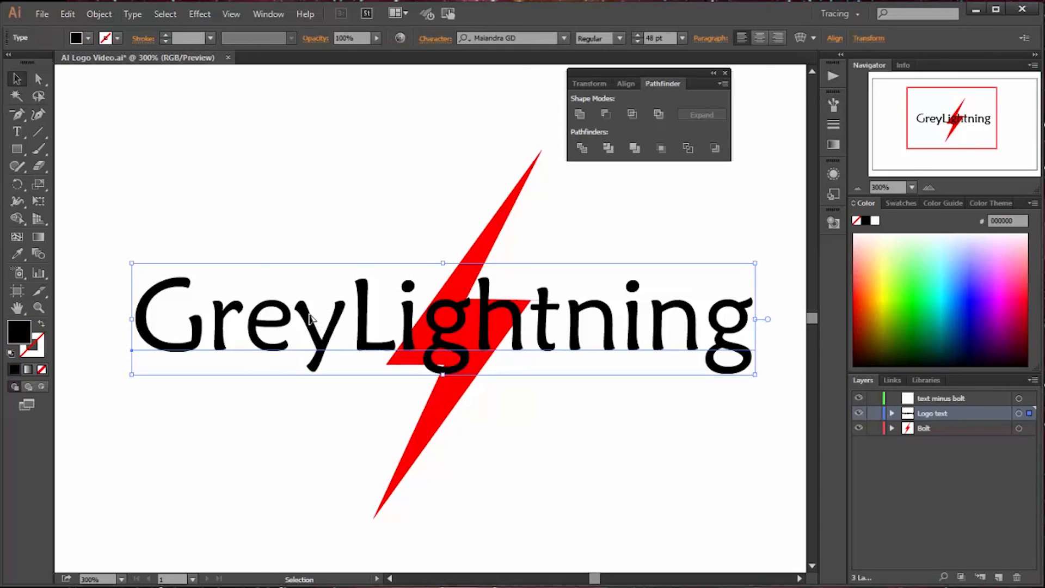
mouse_move(132, 13)
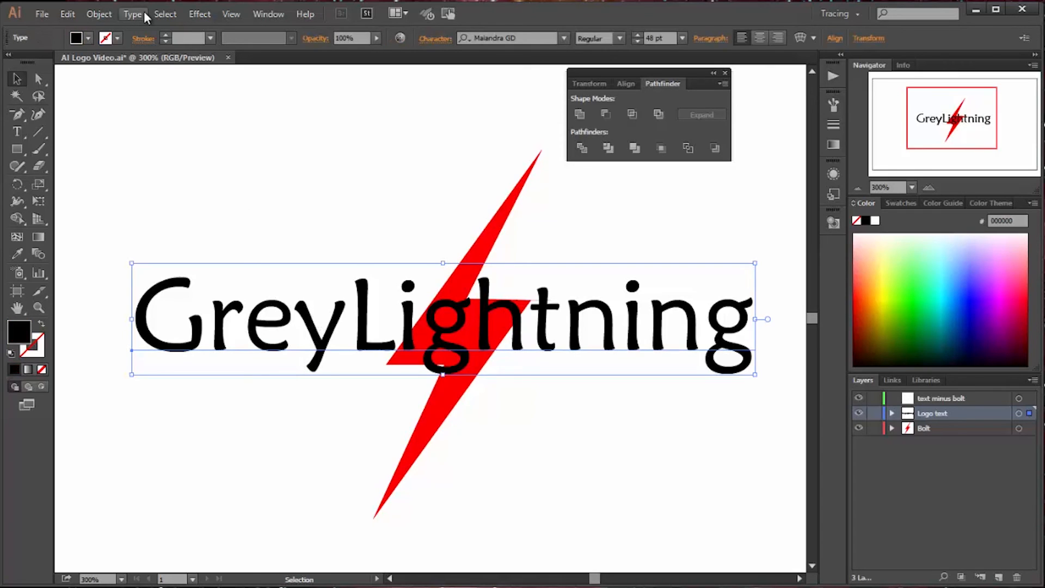
- Convert the selected GreyLightning text into outlines via Type > Create Outlines
click(131, 13)
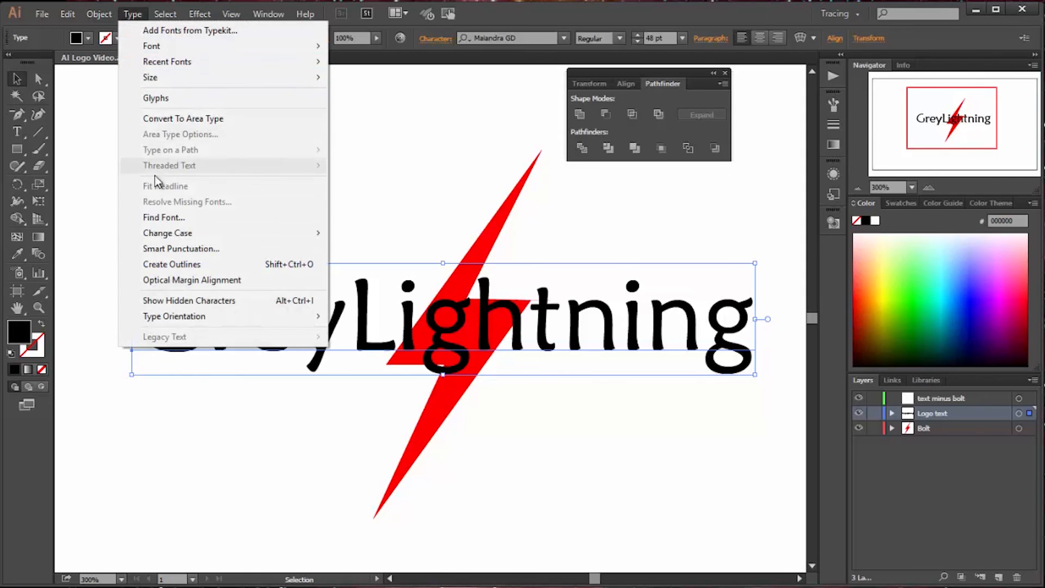
click(171, 264)
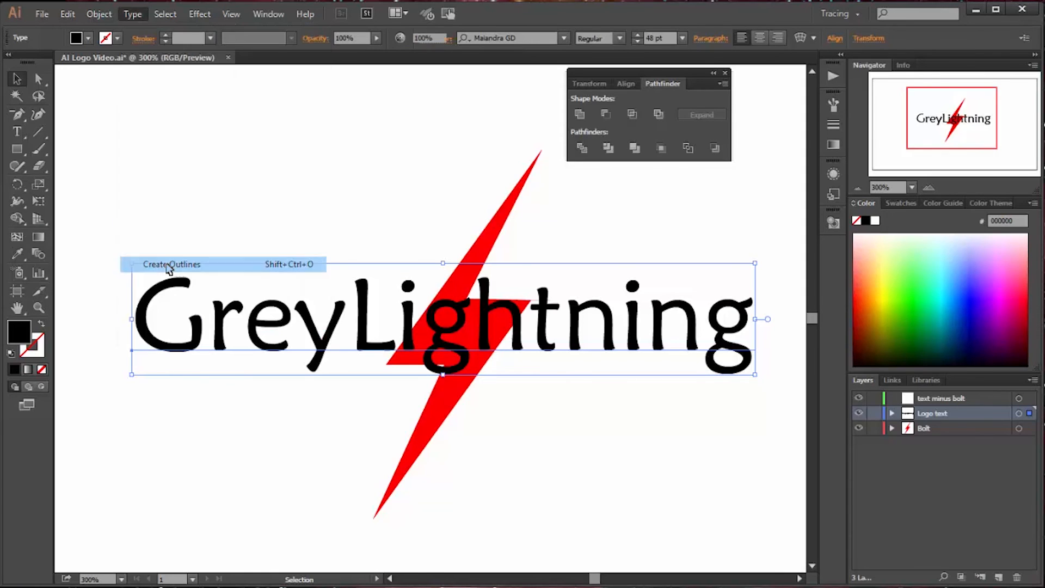
click(171, 263)
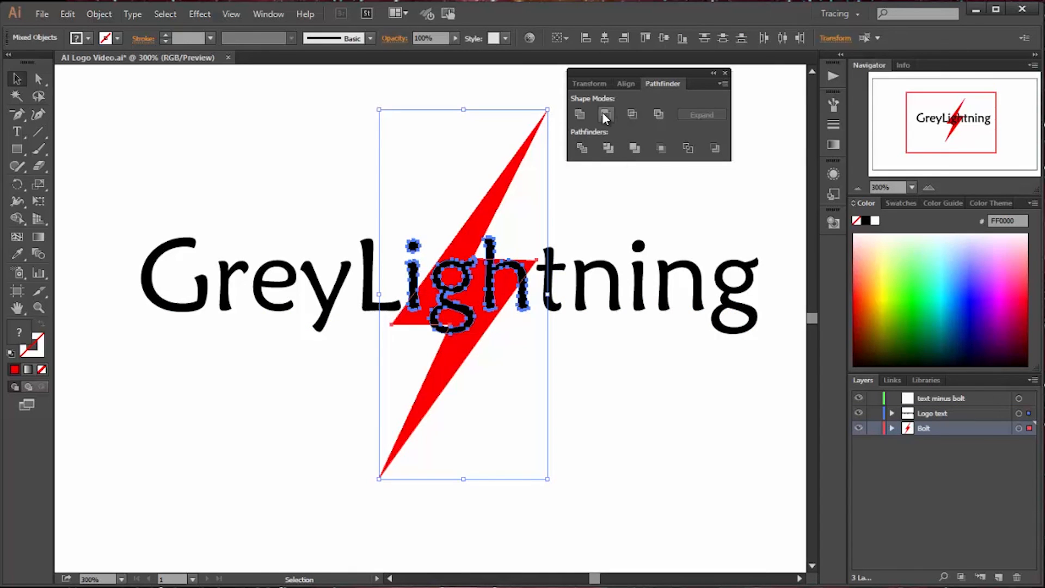
mouse_move(606, 114)
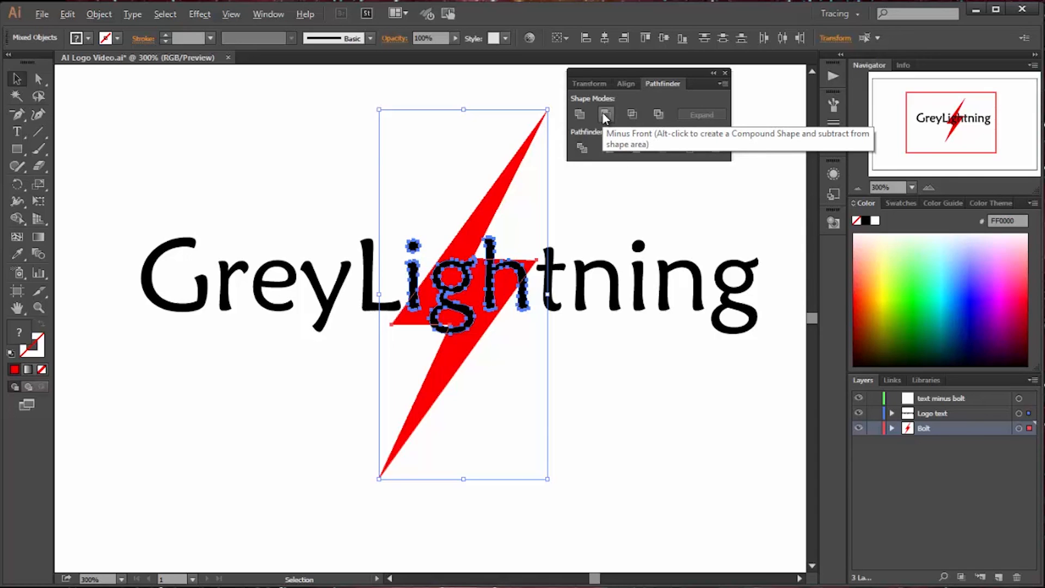
- Apply Pathfinder Minus Front so the overlapping letters become white gaps in the red bolt
click(605, 115)
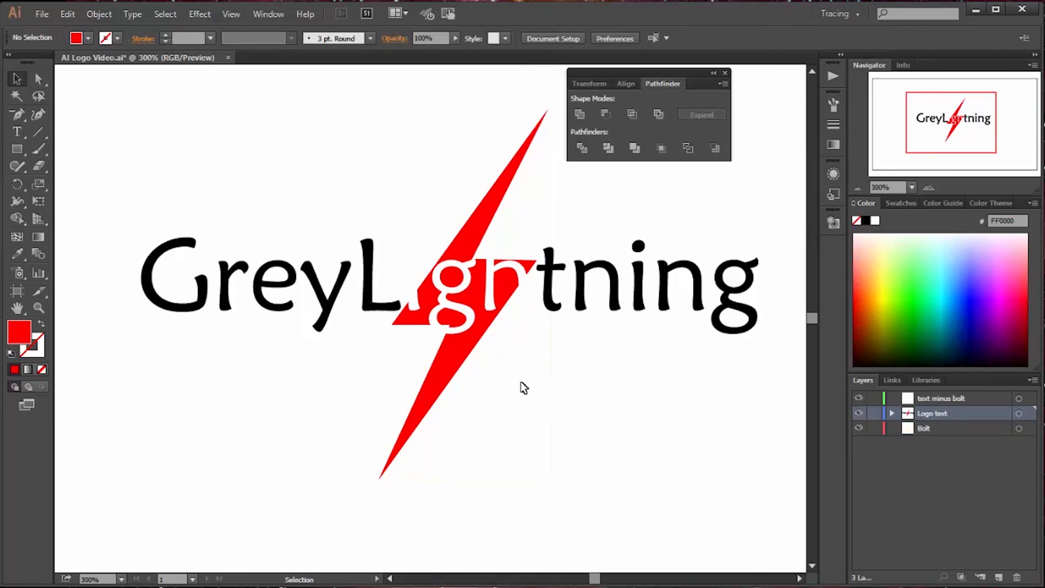
mouse_move(472, 371)
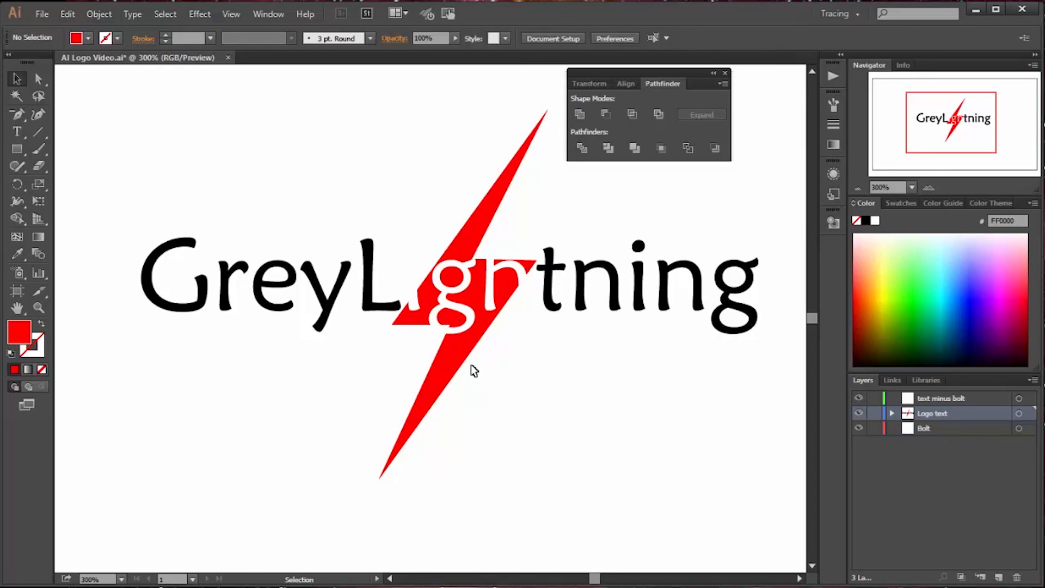